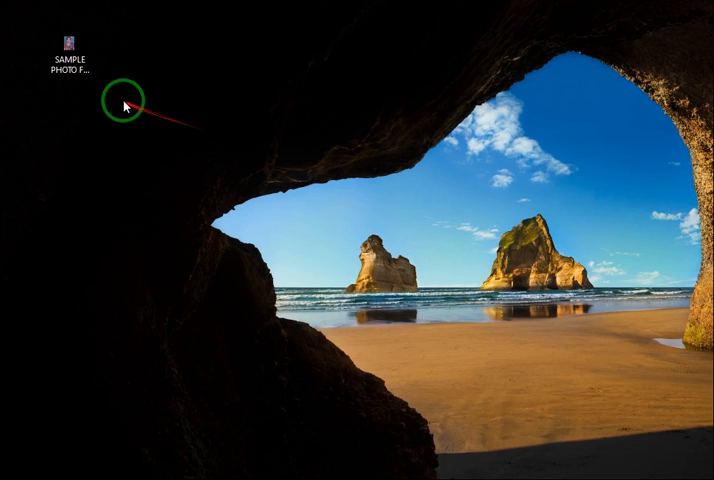
# Select the SAMPLE PHOTO file on the desktop to bring up its menu.
pyautogui.click(70, 45)
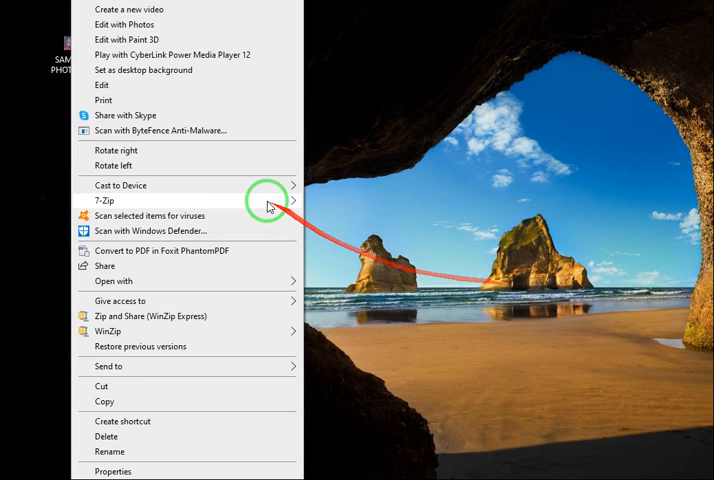
pyautogui.moveTo(228, 281)
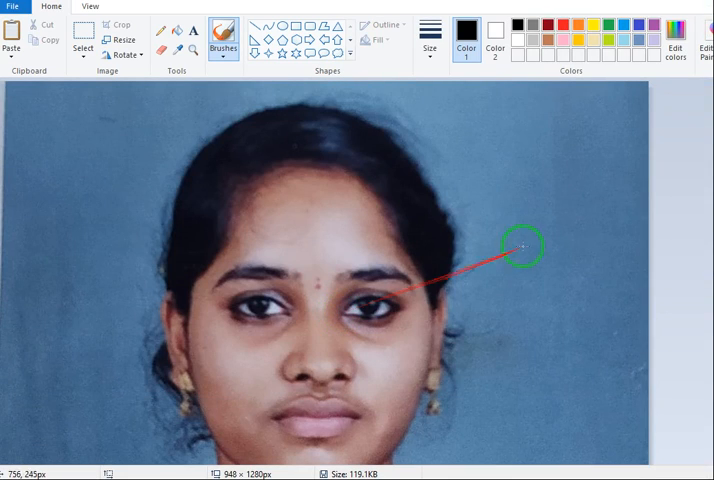
pyautogui.moveTo(435, 418)
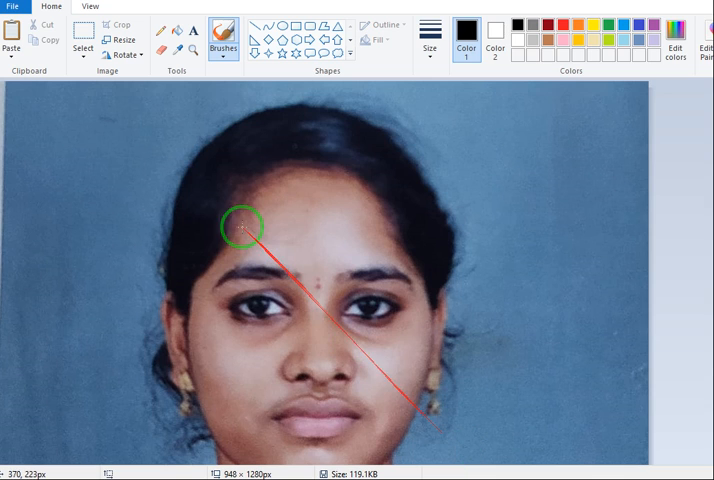
pyautogui.moveTo(113, 40)
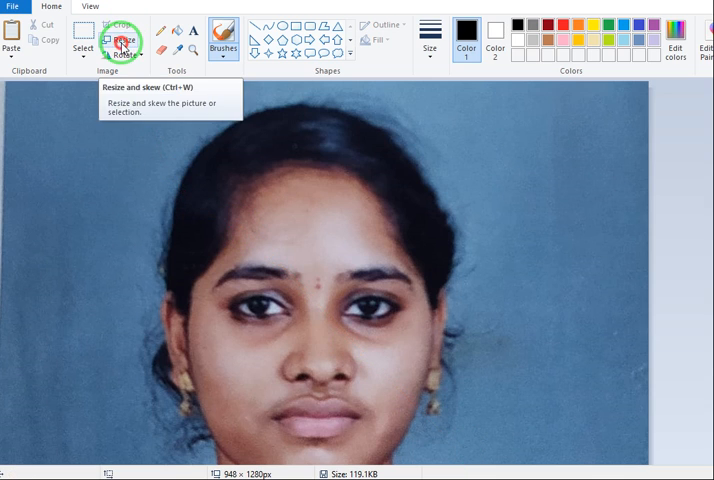
# Resize the photo to 30 percent, keeping aspect ratio, giving 285 × 384 px.
pyautogui.click(117, 38)
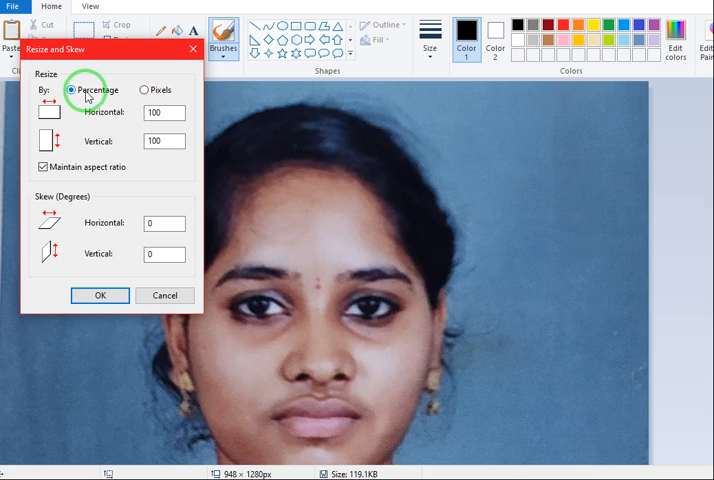
pyautogui.moveTo(113, 163)
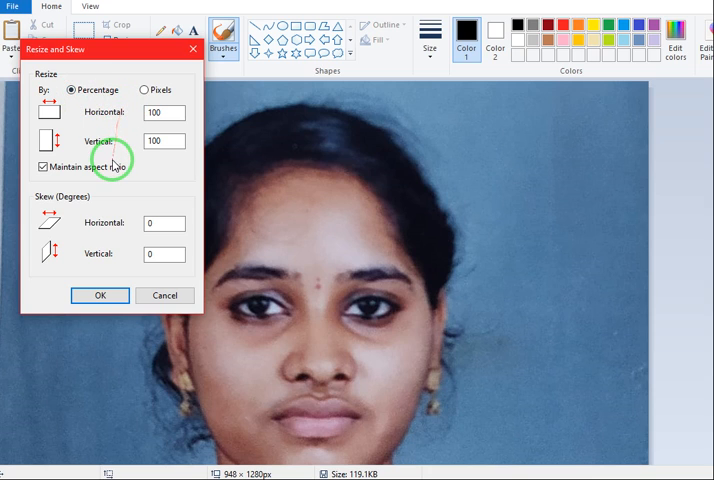
pyautogui.click(163, 112)
pyautogui.write('1')
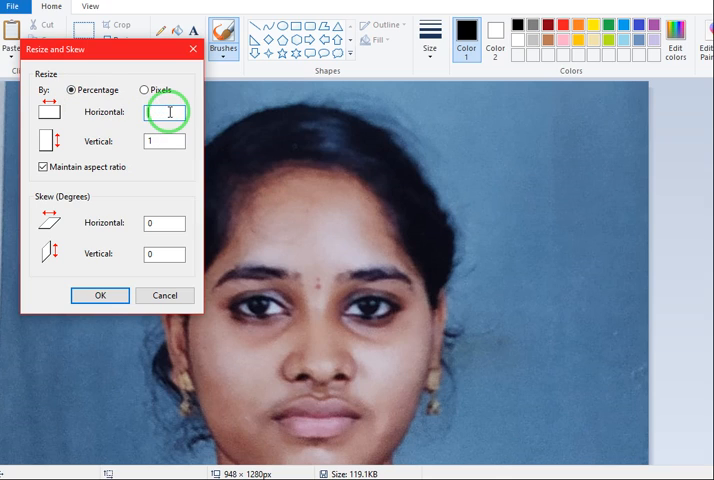
pyautogui.write('30')
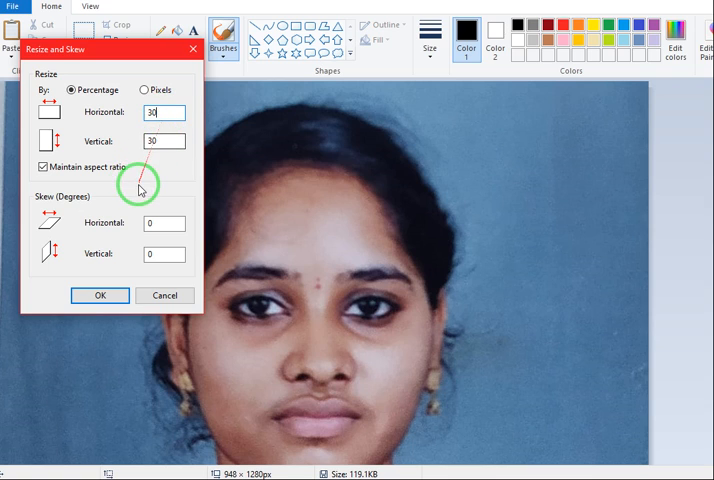
pyautogui.click(99, 295)
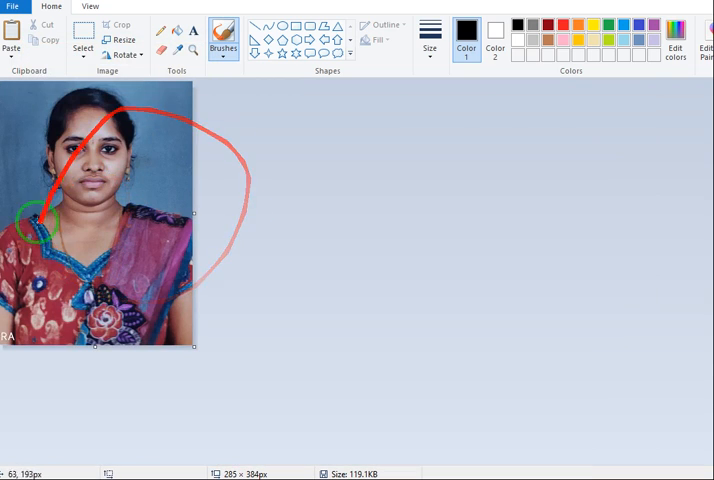
# Save the 285 × 384 px photo from the File menu, undoing stray edits (42.2 KB).
pyautogui.press('ctrl+z')
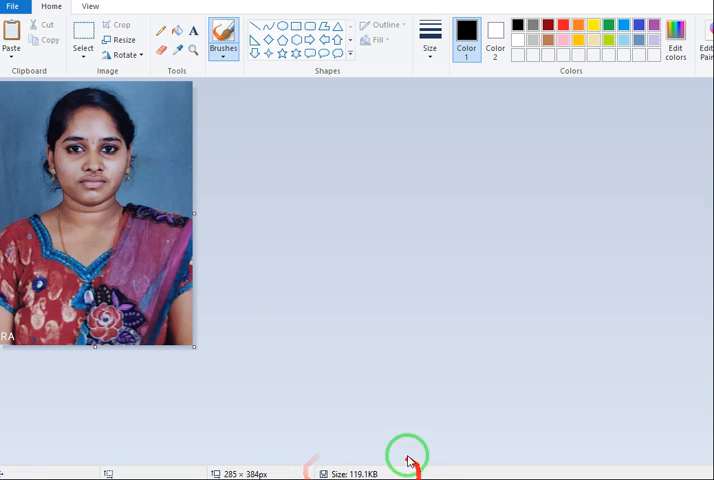
pyautogui.moveTo(450, 426)
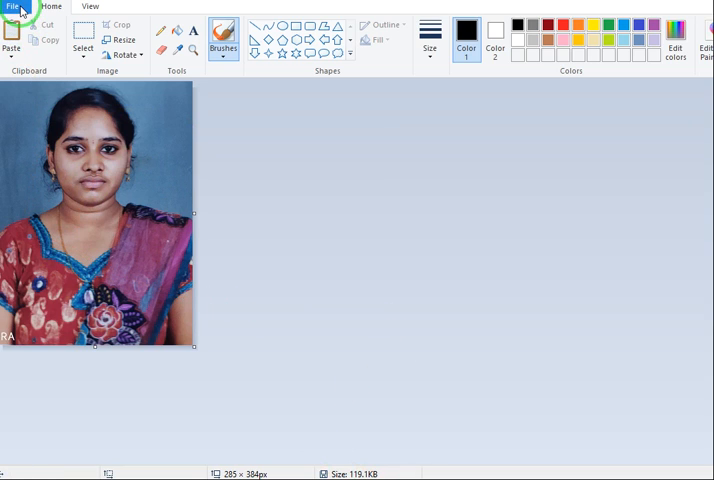
pyautogui.click(12, 6)
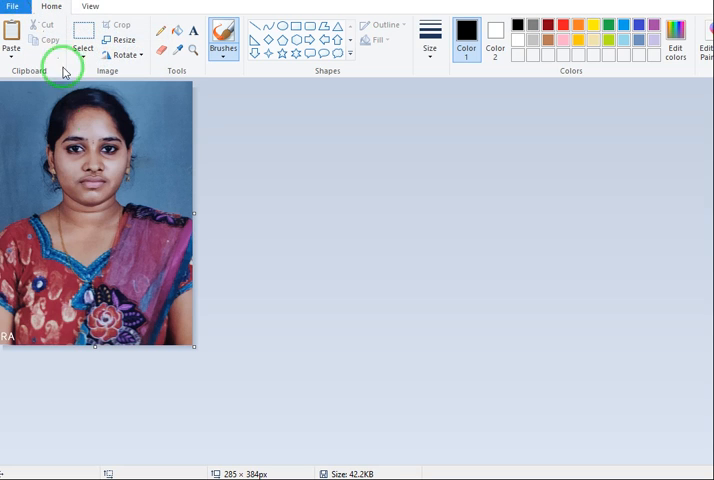
pyautogui.moveTo(443, 453)
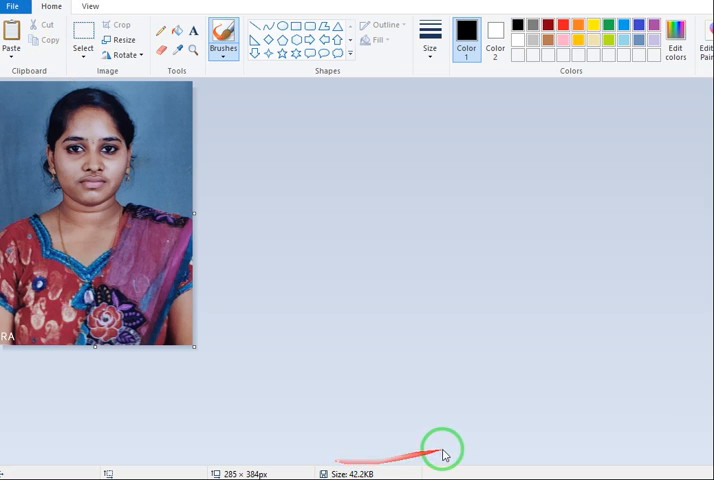
pyautogui.moveTo(433, 329)
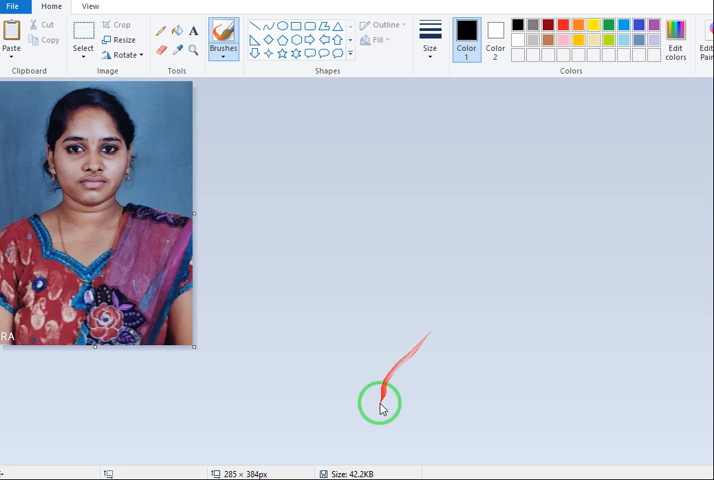
pyautogui.moveTo(383, 407); pyautogui.dragTo(588, 343)
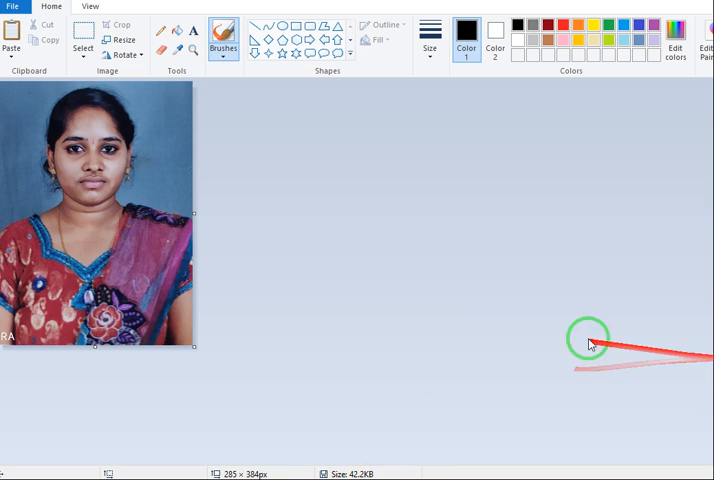
pyautogui.moveTo(590, 345); pyautogui.dragTo(510, 271)
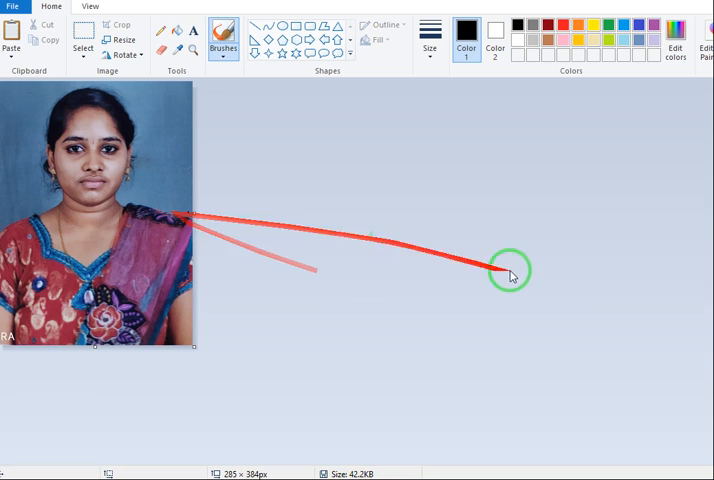
pyautogui.press('ctrl+z')
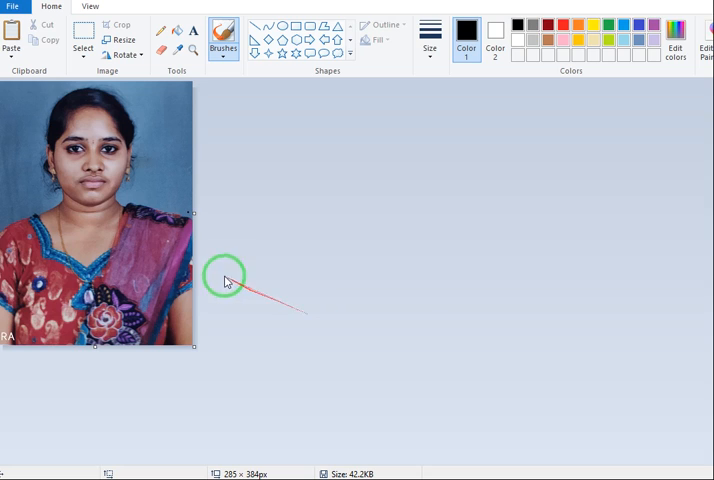
pyautogui.moveTo(430, 285)
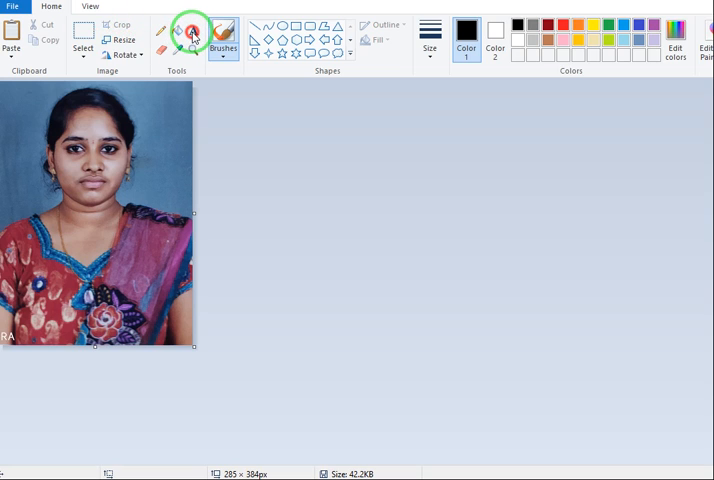
pyautogui.moveTo(191, 30)
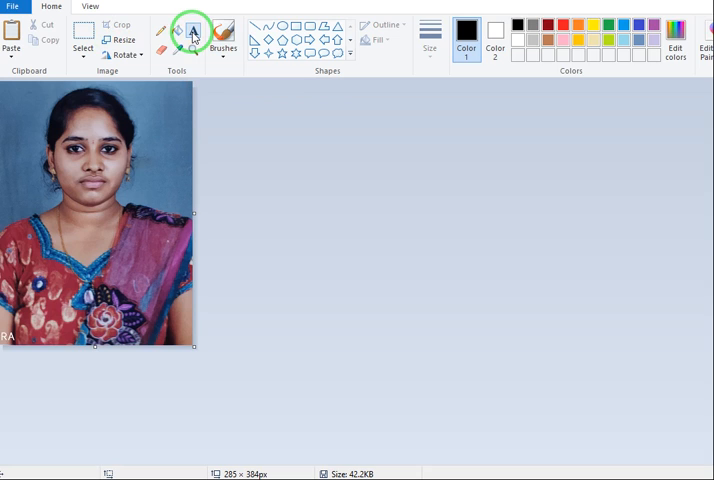
# Place a text box across the lower part of the photo with the Text tool.
pyautogui.moveTo(355, 290); pyautogui.dragTo(710, 310)
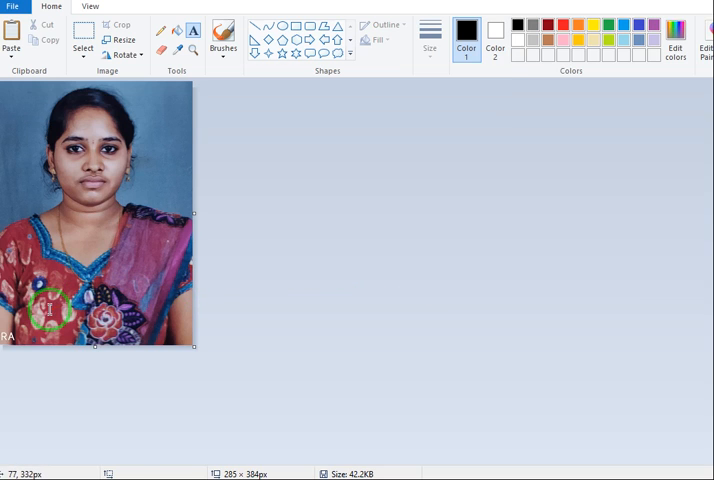
pyautogui.click(192, 29)
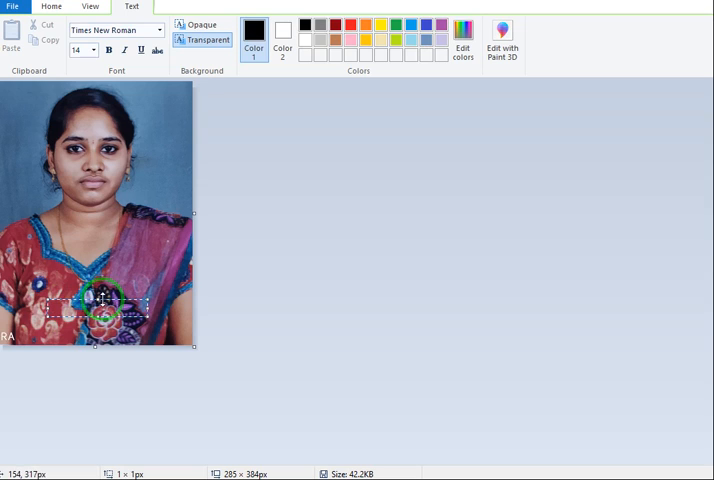
pyautogui.moveTo(80, 300)
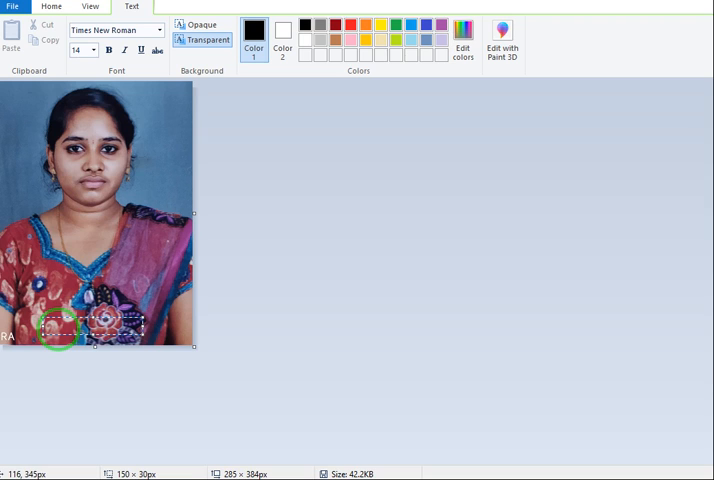
# Switch the text box background to Opaque white, leaving it empty.
pyautogui.click(201, 24)
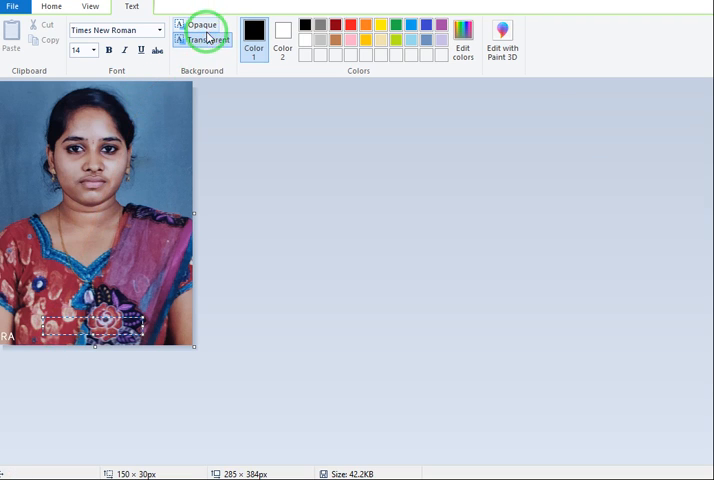
pyautogui.moveTo(209, 39)
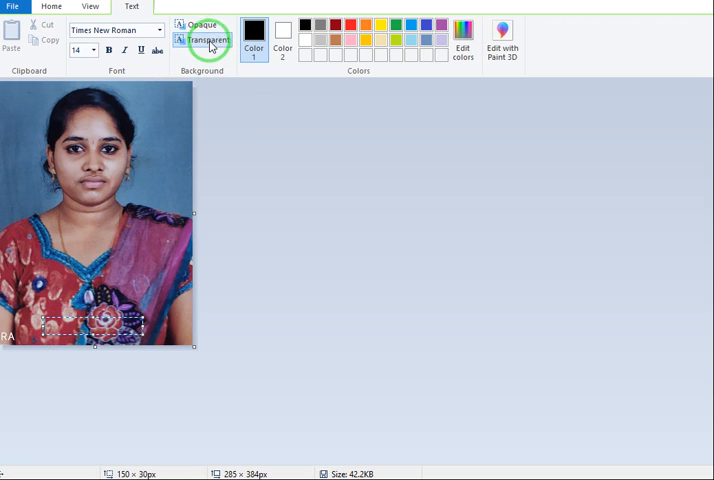
pyautogui.click(203, 25)
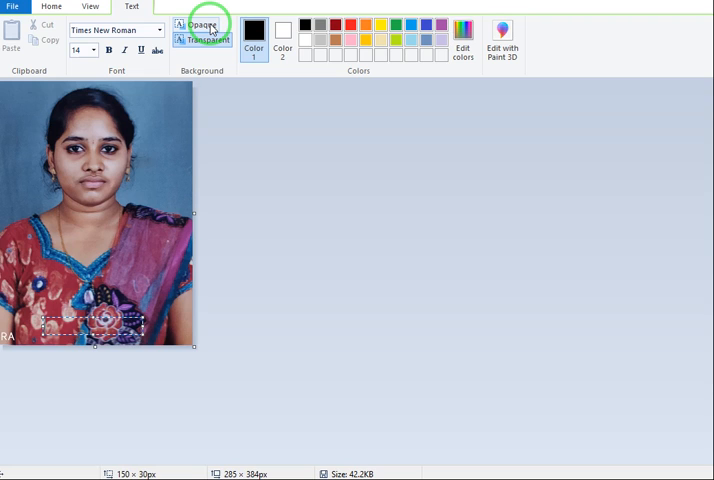
pyautogui.click(204, 25)
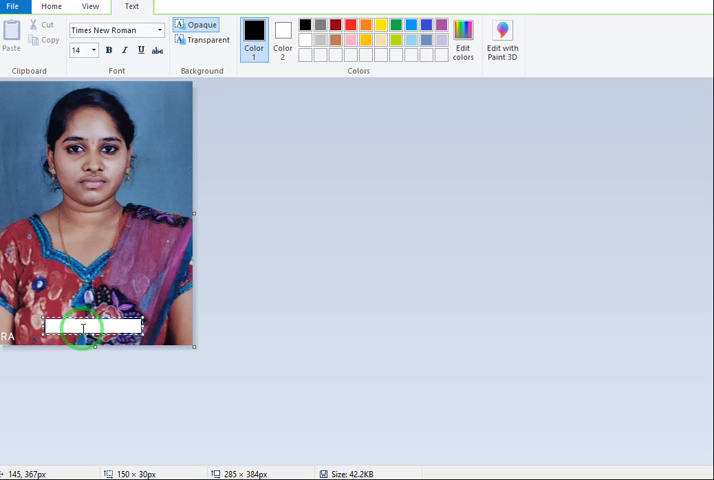
# Type the date 01-01-2021 in the text box and set its font size to 18.
pyautogui.write('01-01-2')
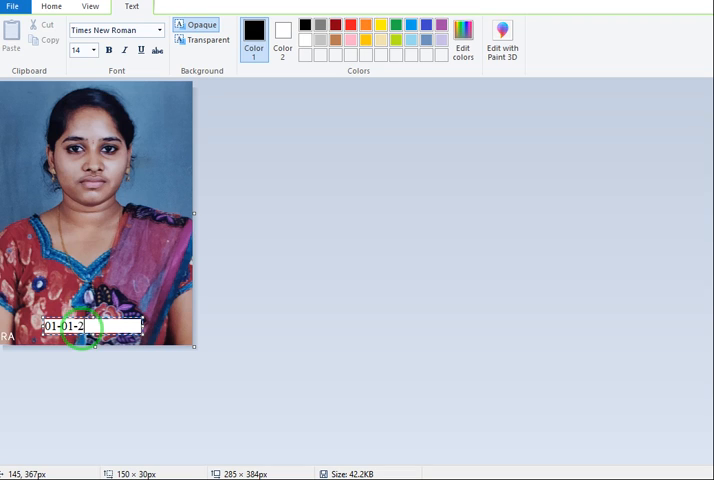
pyautogui.write('021')
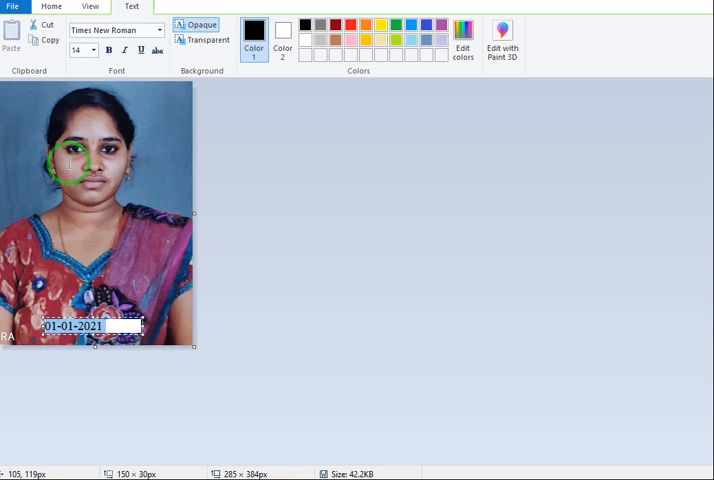
pyautogui.click(88, 51)
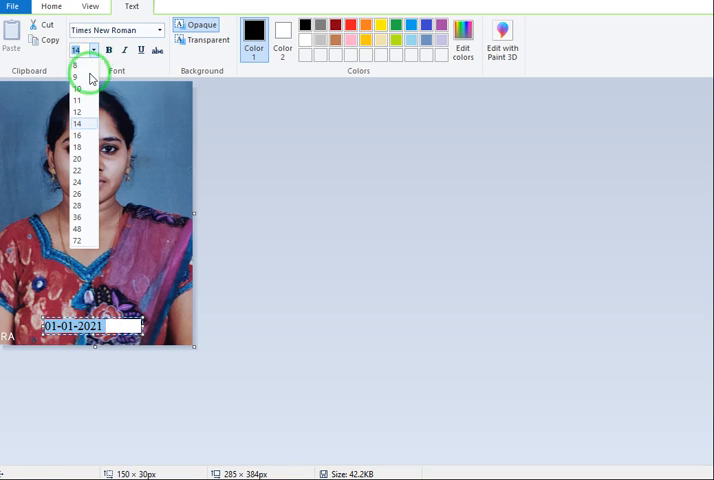
pyautogui.moveTo(77, 147)
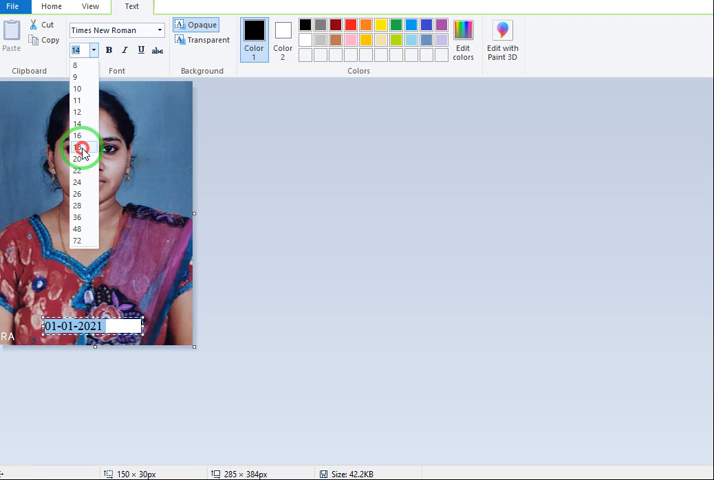
pyautogui.click(78, 149)
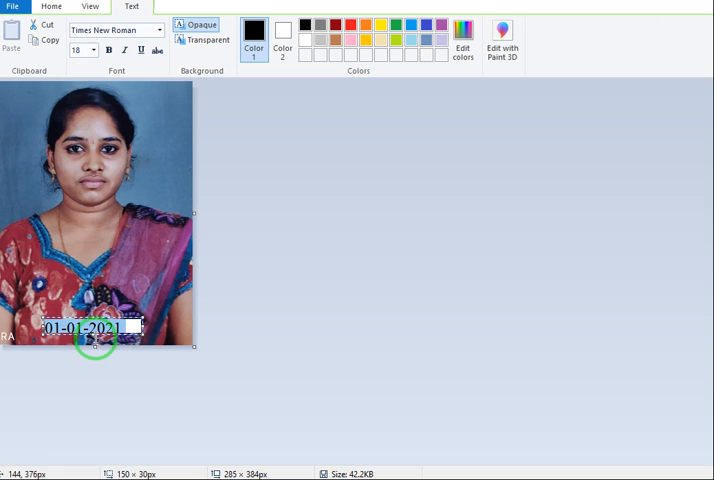
pyautogui.moveTo(94, 340)
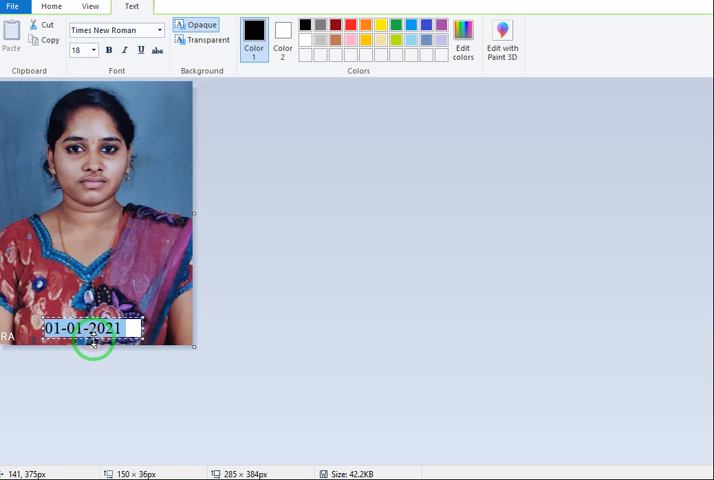
pyautogui.moveTo(283, 300)
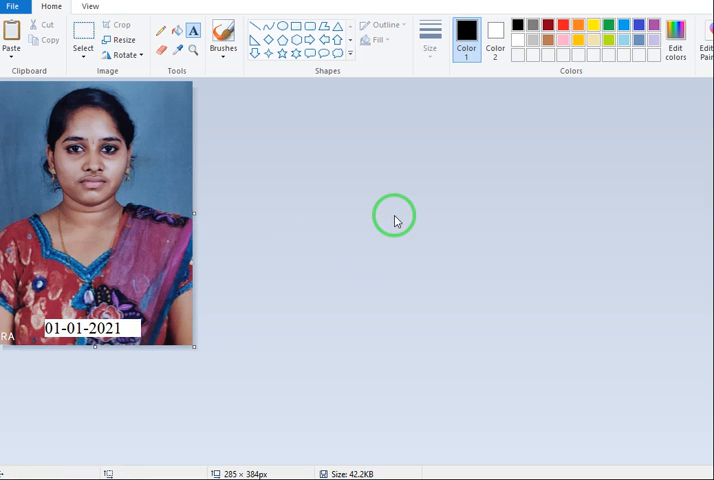
pyautogui.moveTo(387, 365)
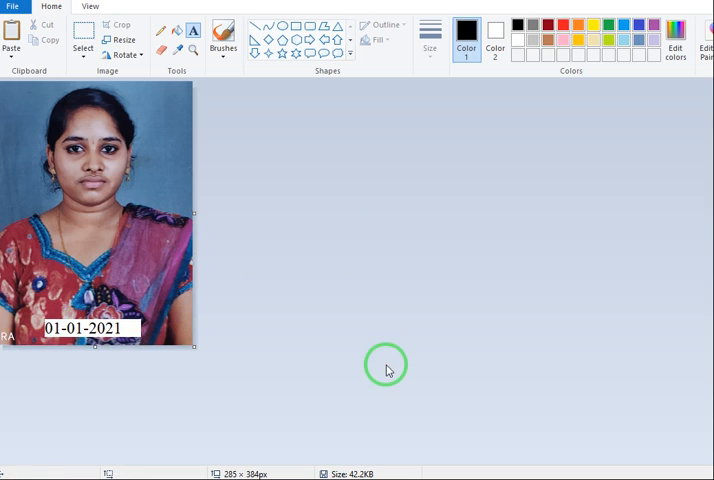
pyautogui.moveTo(386, 390)
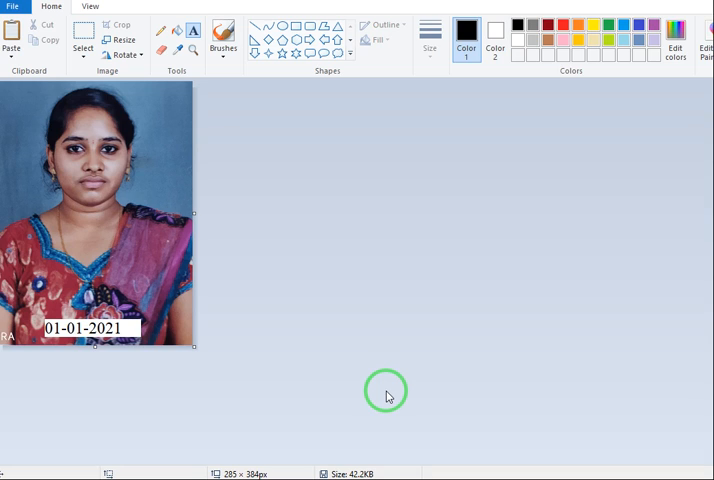
pyautogui.moveTo(306, 332)
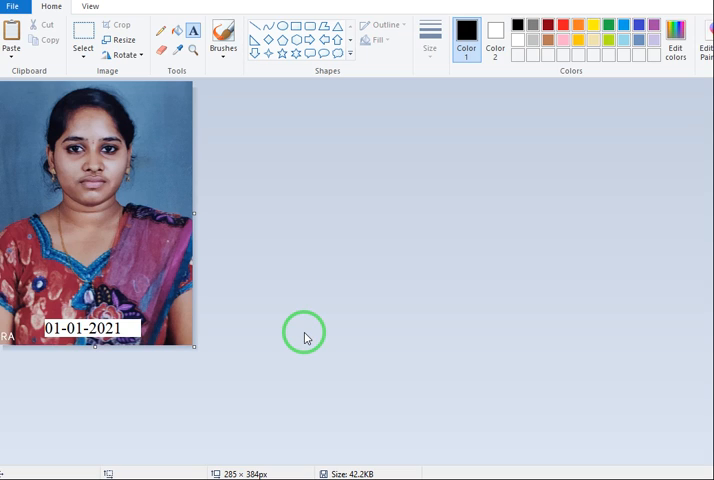
pyautogui.moveTo(200, 330); pyautogui.dragTo(355, 313)
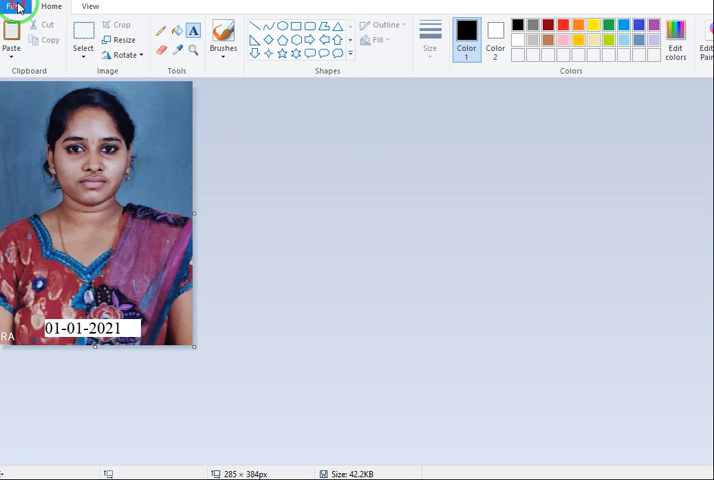
# Save as a JPEG named SAMPLE PHOTO FOR RESIZE2 on the Desktop (43.1 KB).
pyautogui.click(13, 6)
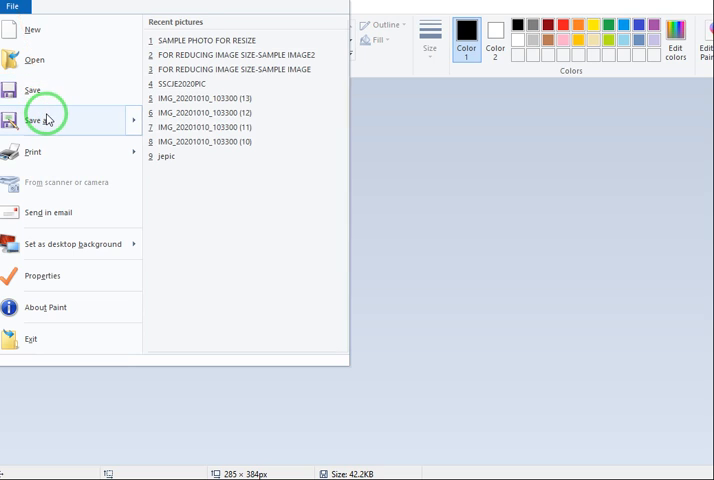
pyautogui.click(38, 120)
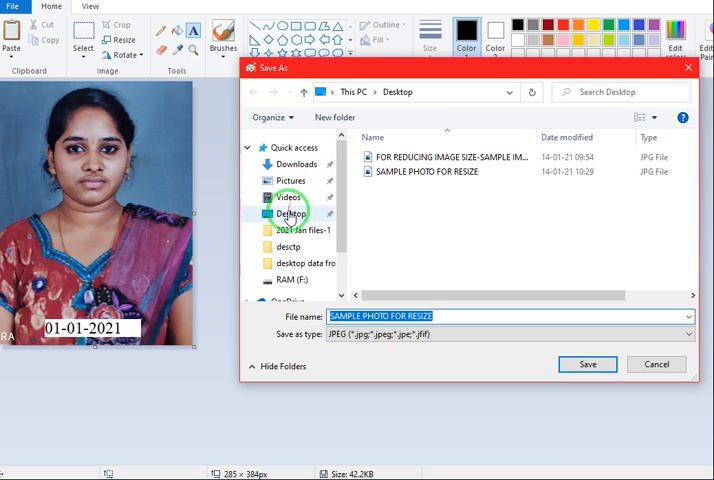
pyautogui.click(478, 316)
pyautogui.write('2')
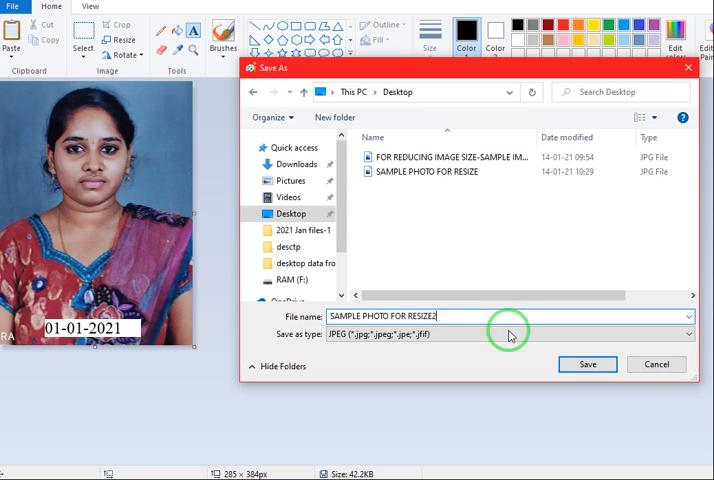
pyautogui.click(587, 364)
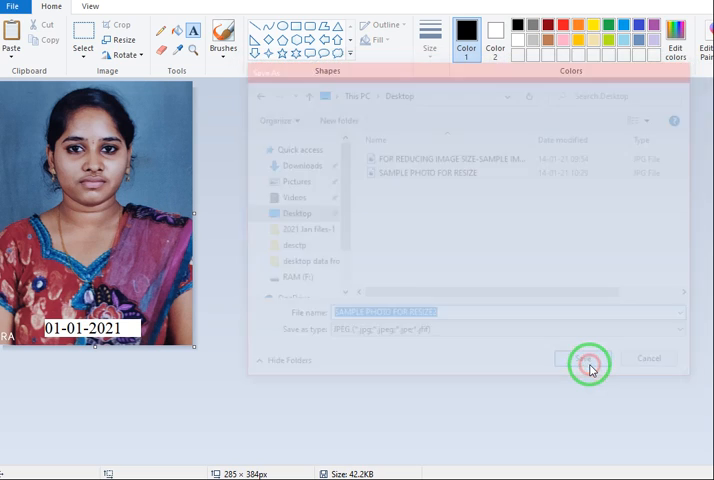
pyautogui.click(583, 358)
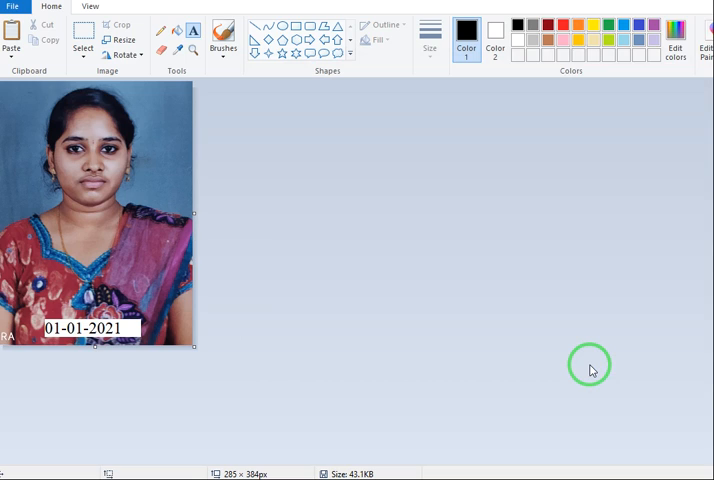